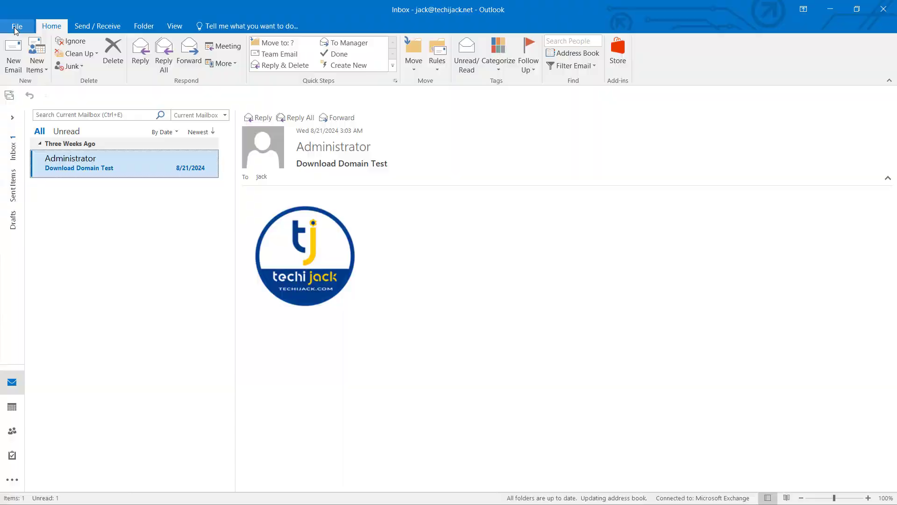
Go to File > Info, then open and cancel the Automatic Replies dialog
{"action": "left_click", "coordinate": [16, 26]}
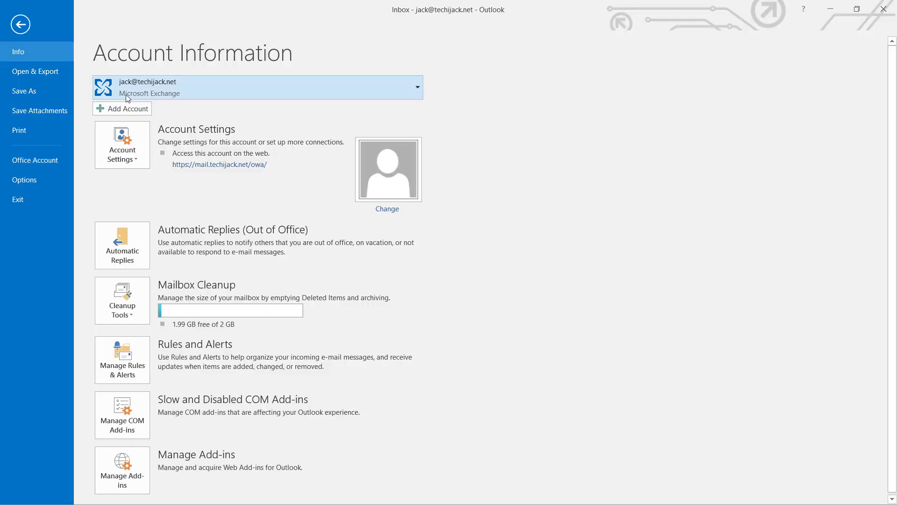
{"action": "mouse_move", "coordinate": [122, 245]}
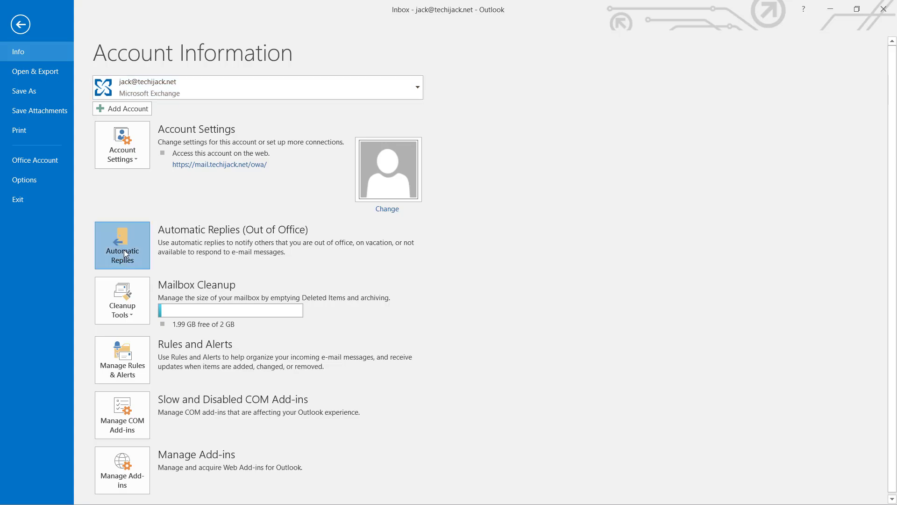
{"action": "left_click", "coordinate": [122, 245]}
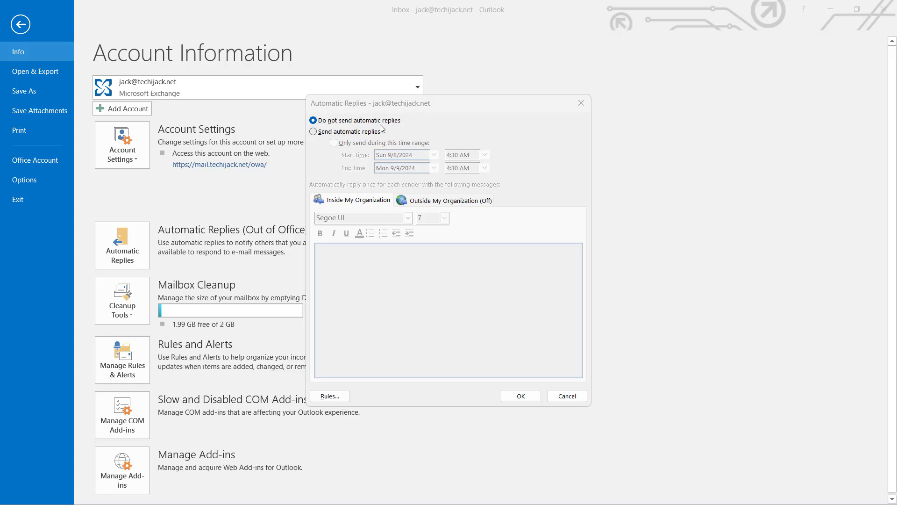
{"action": "left_click", "coordinate": [566, 395]}
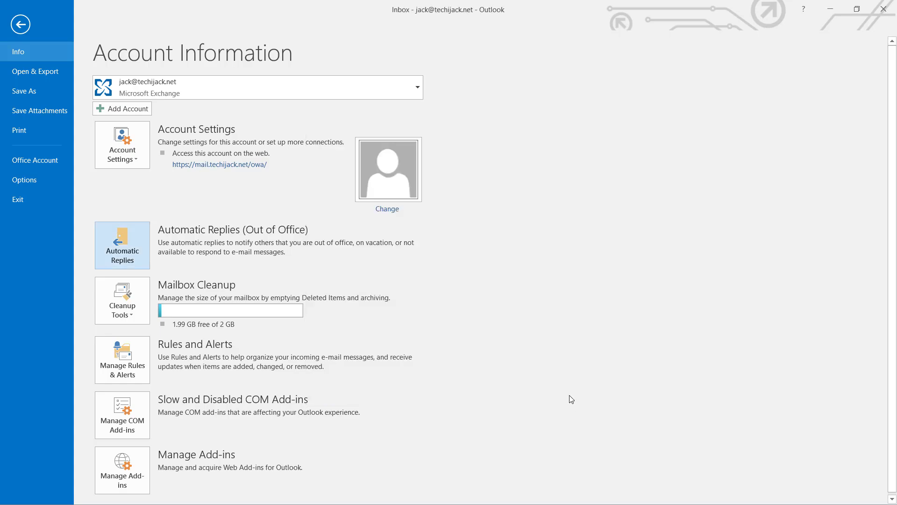
{"action": "mouse_move", "coordinate": [170, 135]}
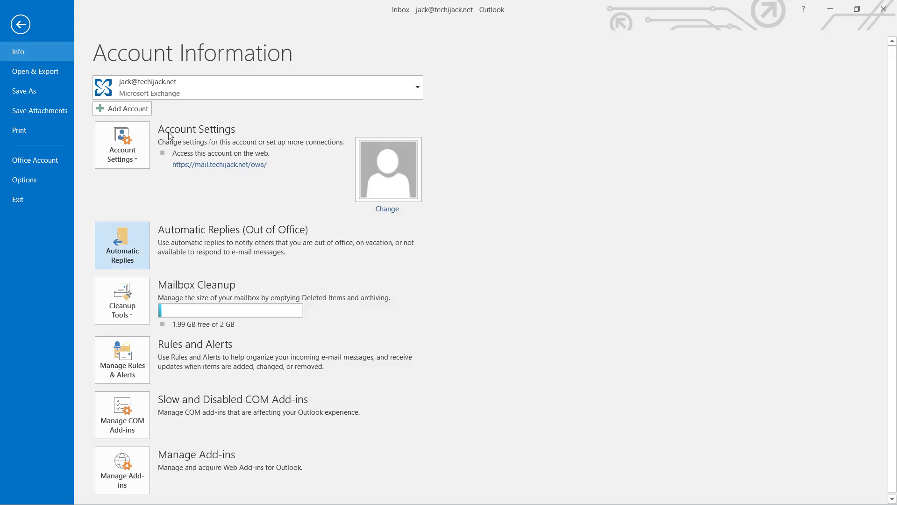
{"action": "mouse_move", "coordinate": [245, 166]}
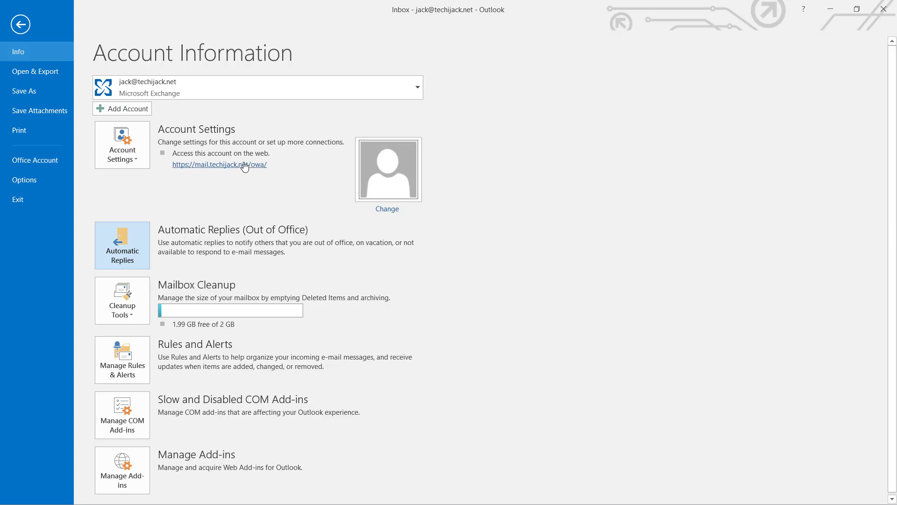
{"action": "mouse_move", "coordinate": [138, 259]}
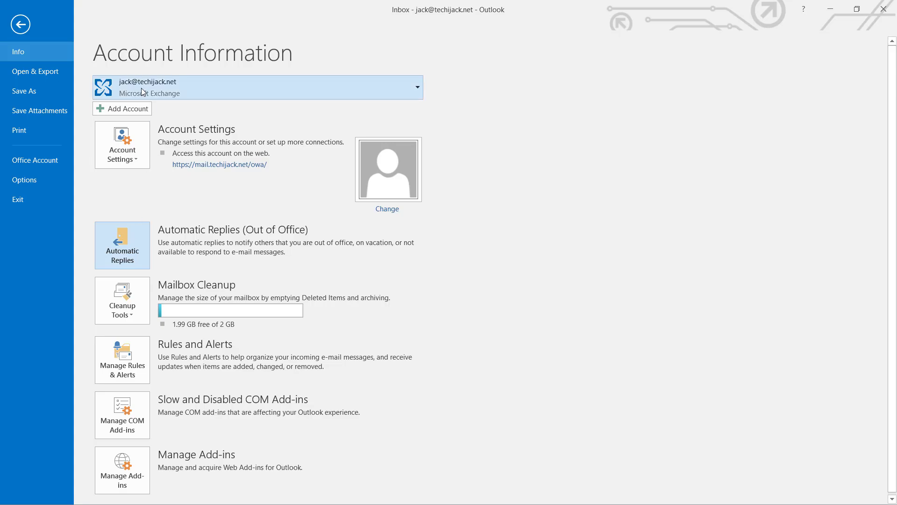
Switch the Info page to the IMAP/SMTP account, then reopen the account list
{"action": "left_click", "coordinate": [417, 86]}
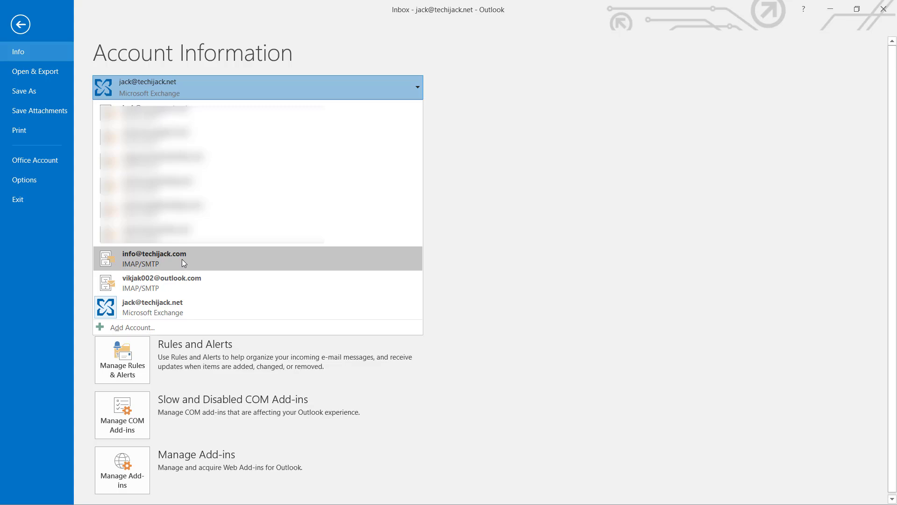
{"action": "left_click", "coordinate": [154, 258]}
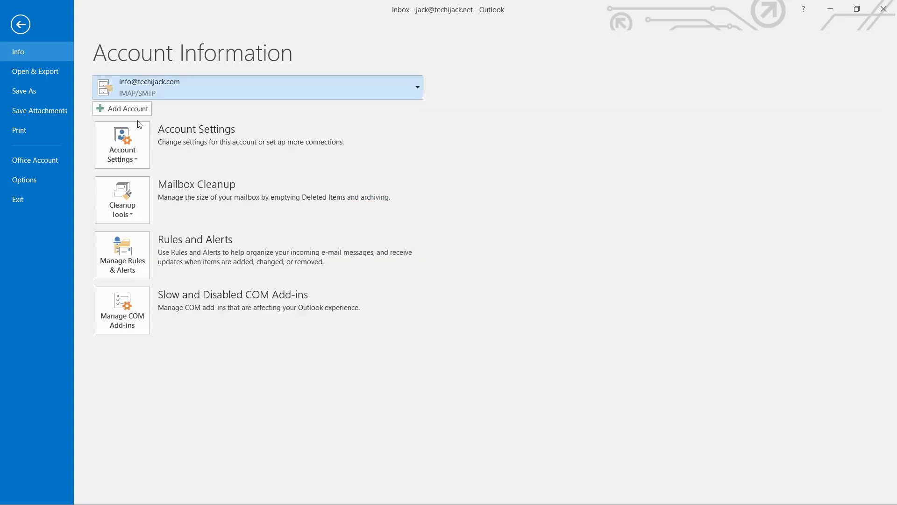
{"action": "mouse_move", "coordinate": [166, 231]}
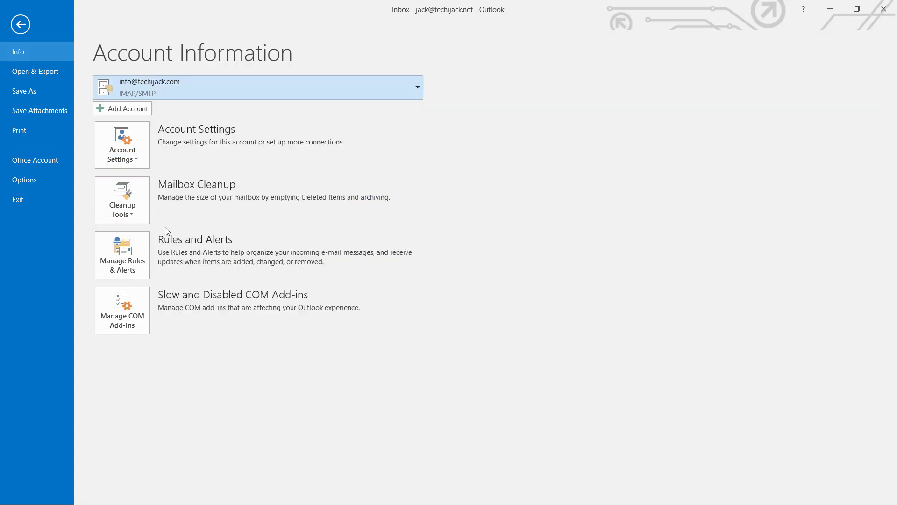
{"action": "mouse_move", "coordinate": [163, 293]}
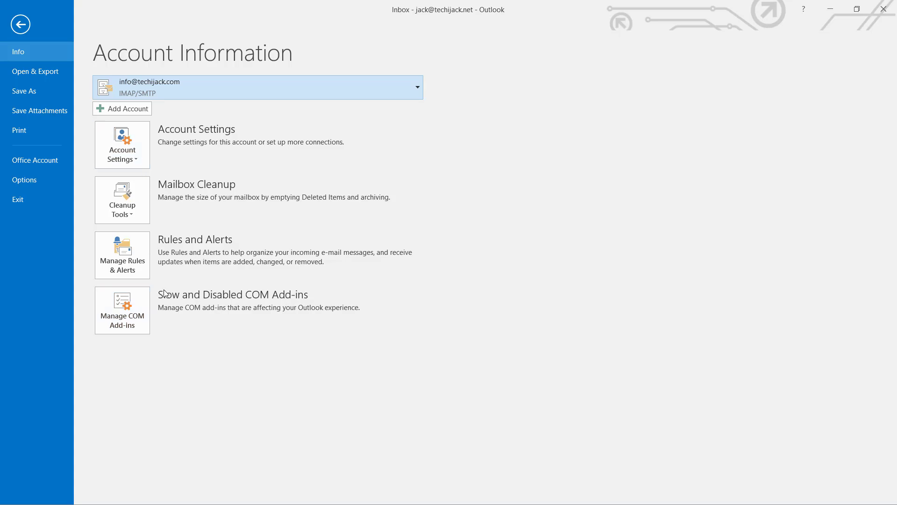
{"action": "mouse_move", "coordinate": [170, 327]}
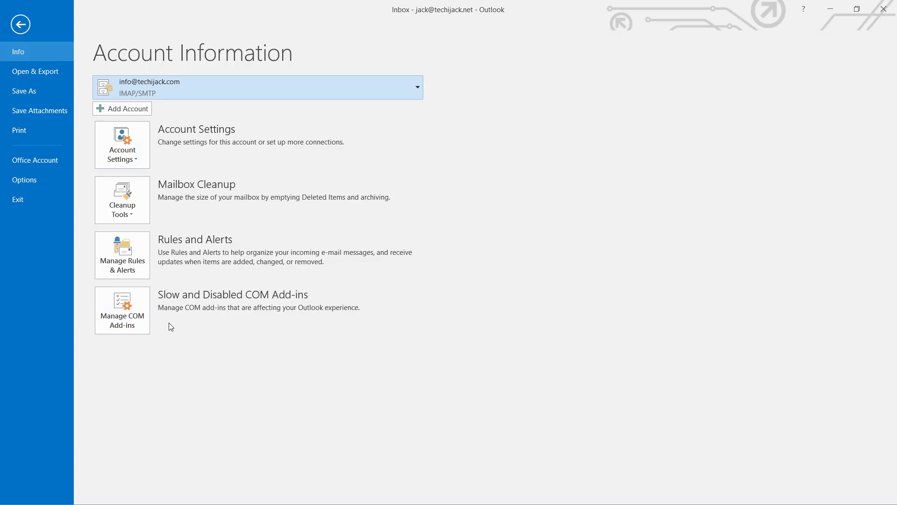
{"action": "mouse_move", "coordinate": [171, 334]}
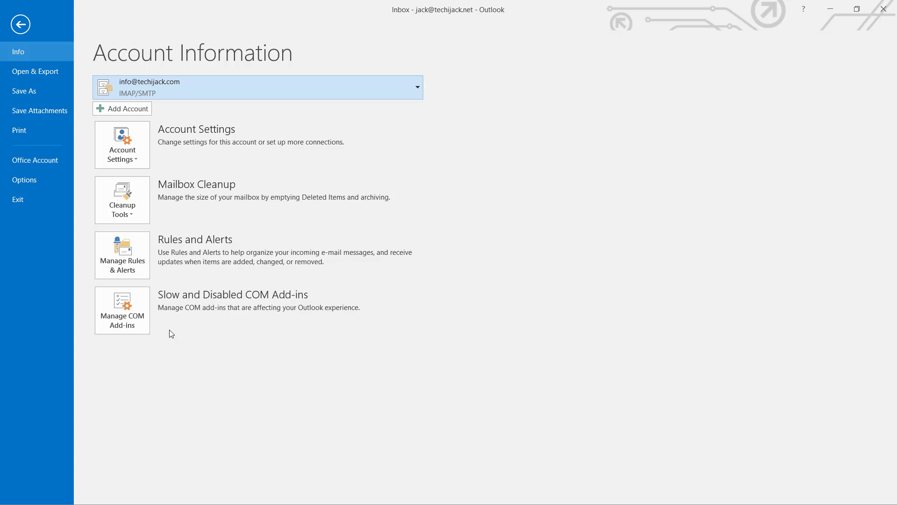
{"action": "left_click", "coordinate": [417, 87]}
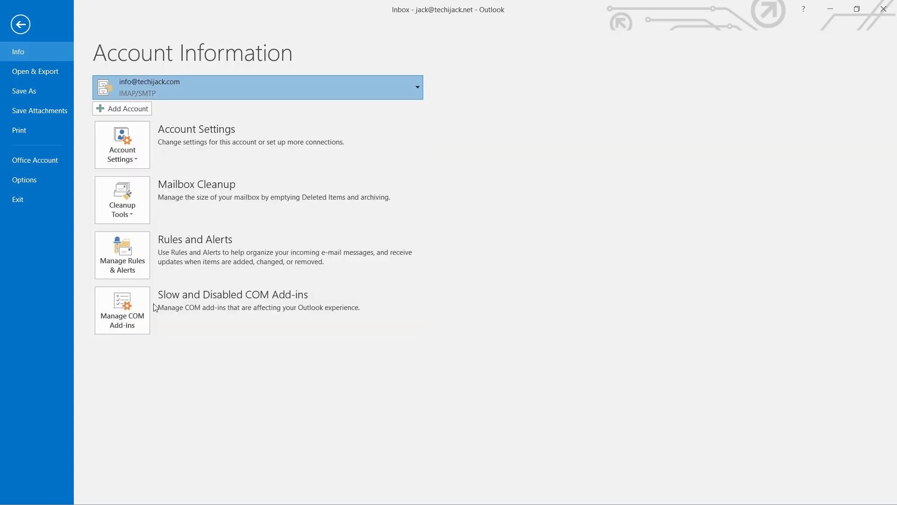
Select the Exchange account and open its Automatic Replies dialog
{"action": "left_click", "coordinate": [418, 87]}
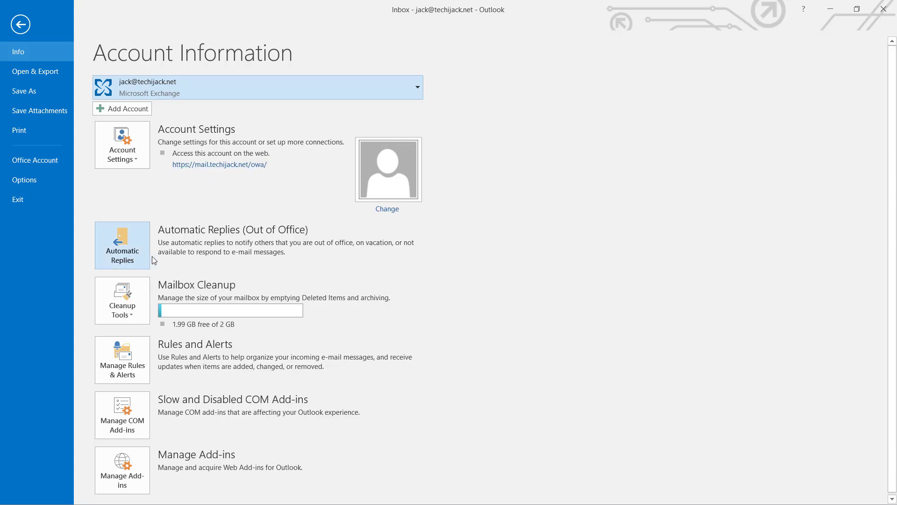
{"action": "mouse_move", "coordinate": [159, 231]}
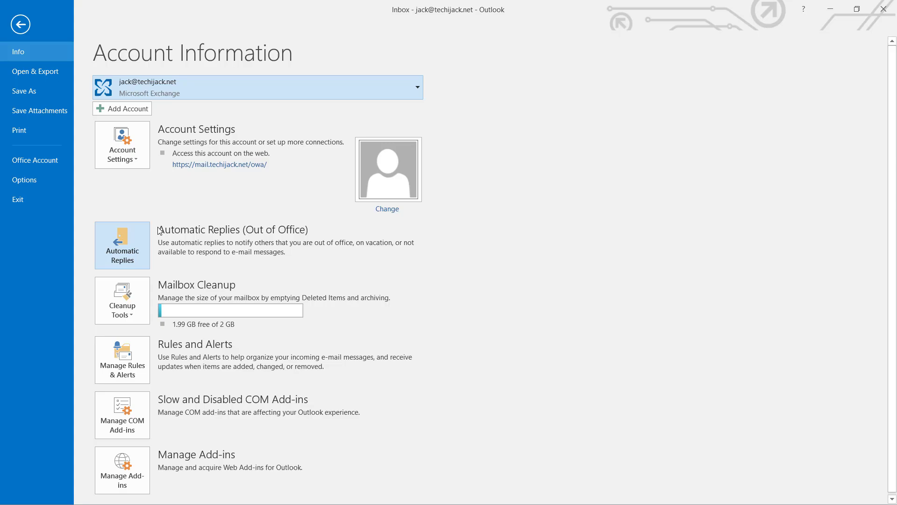
{"action": "mouse_move", "coordinate": [131, 257]}
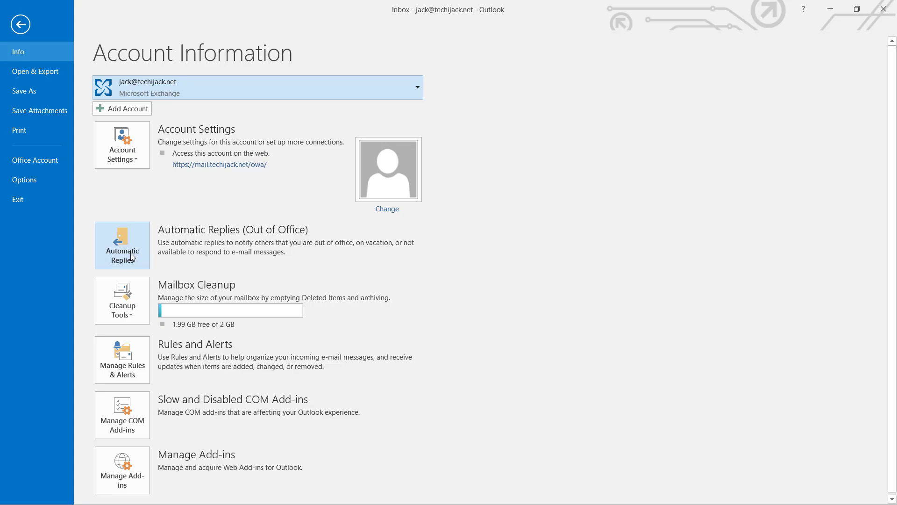
{"action": "left_click", "coordinate": [122, 245]}
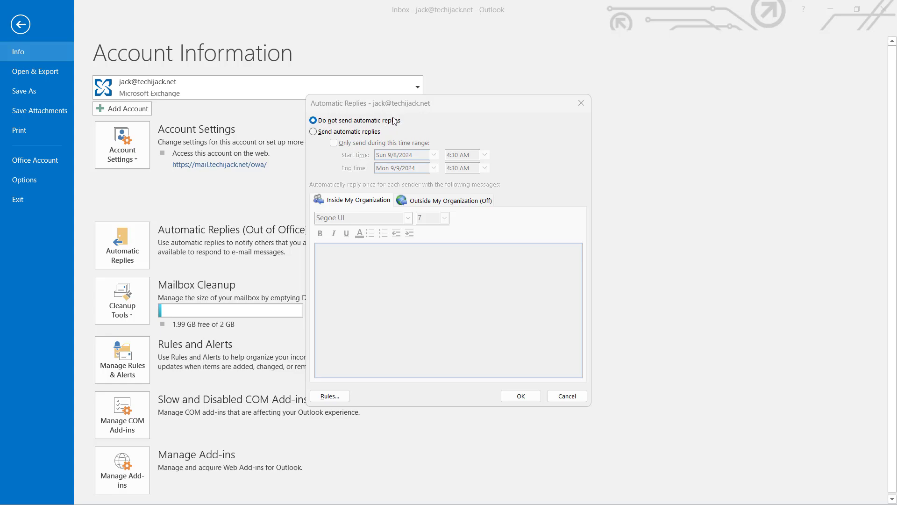
{"action": "mouse_move", "coordinate": [355, 140]}
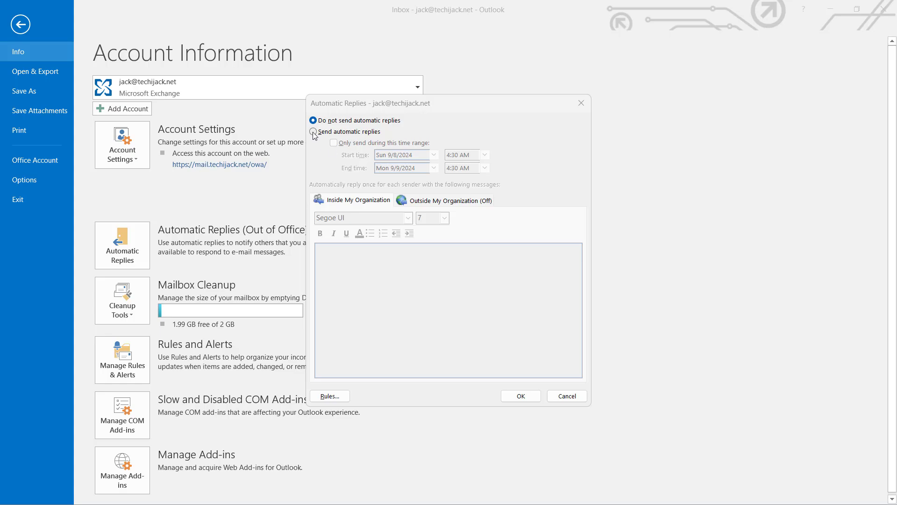
Turn on automatic replies for a time range ending 9/15/2024, then check the outside-organization tab
{"action": "left_click", "coordinate": [313, 130]}
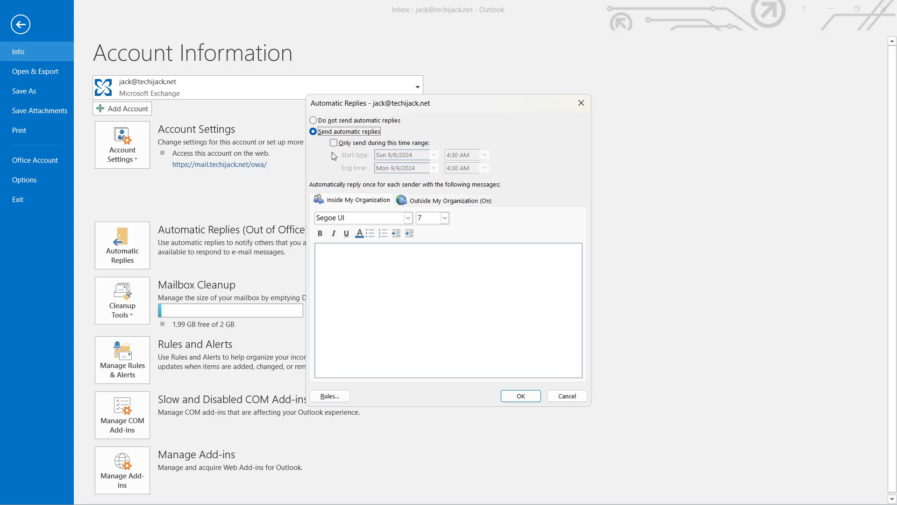
{"action": "left_click", "coordinate": [333, 142]}
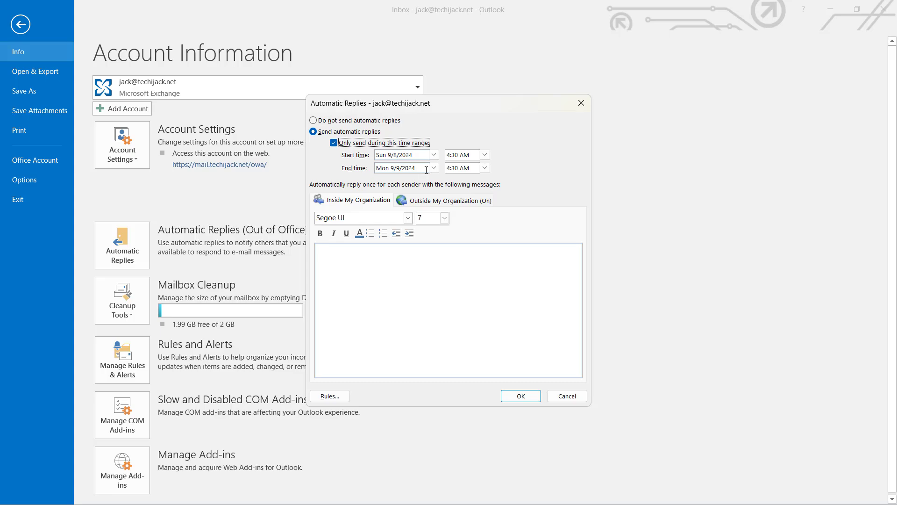
{"action": "left_click", "coordinate": [433, 168]}
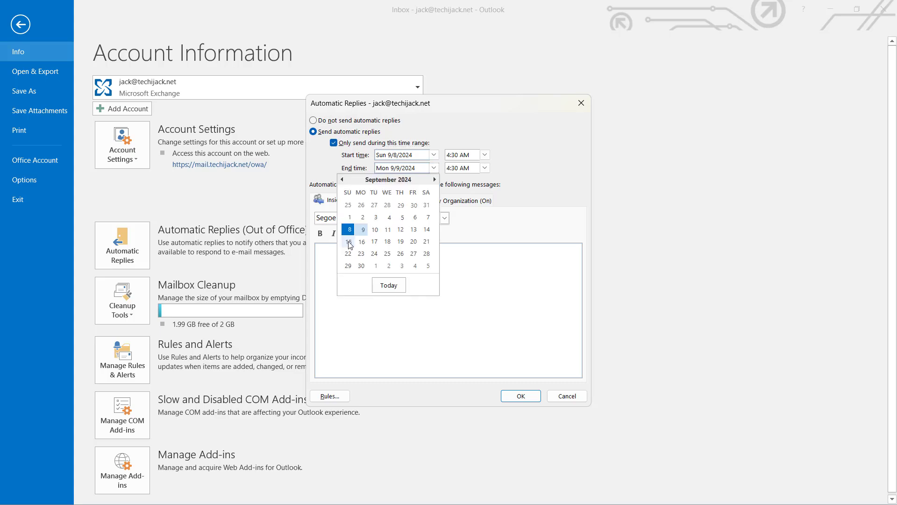
{"action": "left_click", "coordinate": [348, 242]}
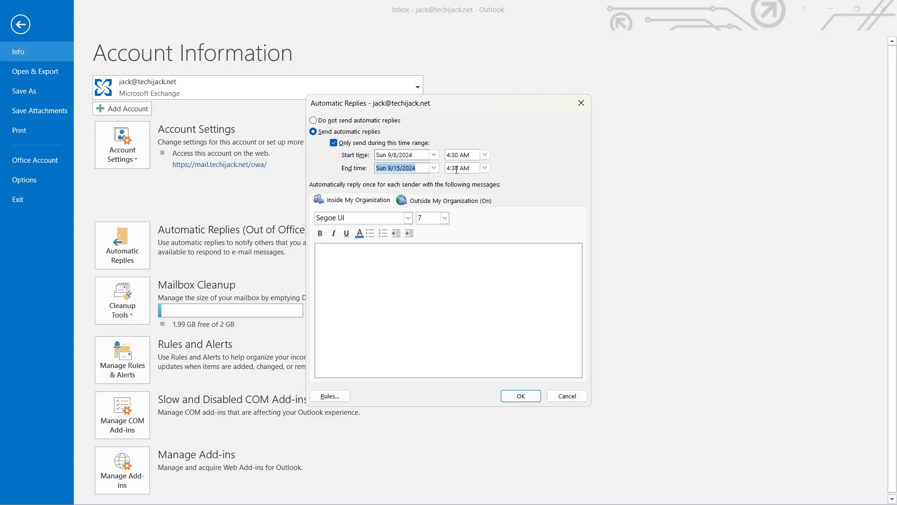
{"action": "left_click", "coordinate": [484, 168]}
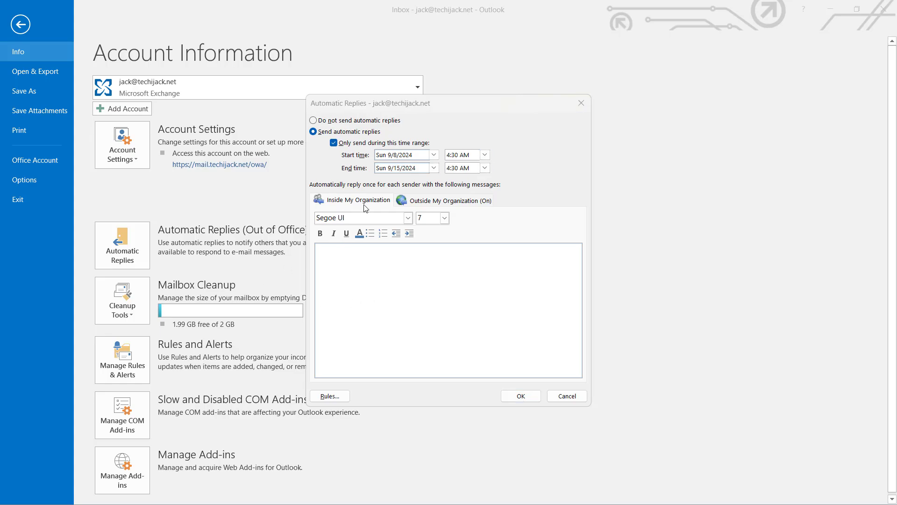
{"action": "left_click", "coordinate": [449, 200]}
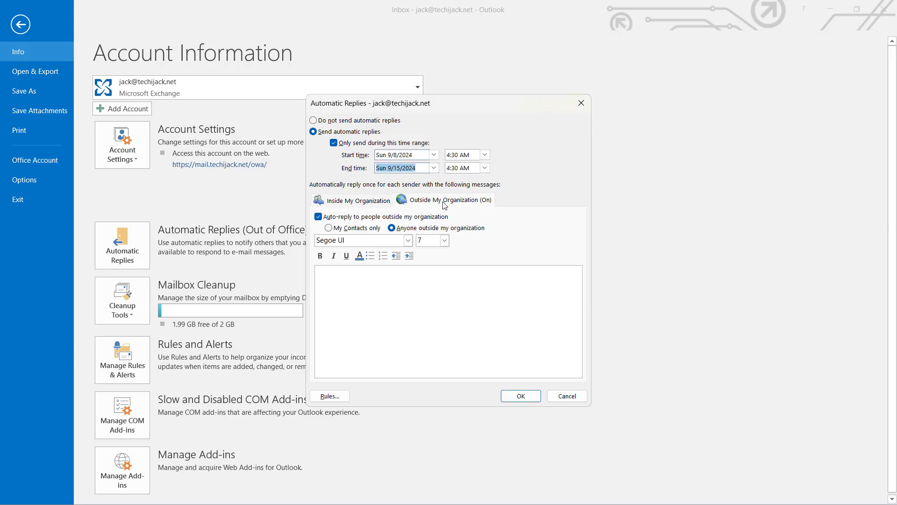
{"action": "mouse_move", "coordinate": [344, 212]}
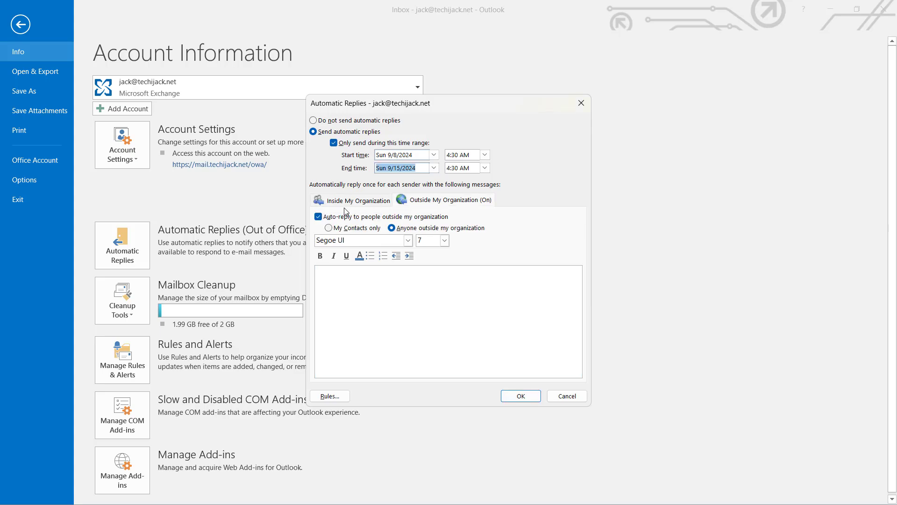
{"action": "left_click", "coordinate": [359, 200]}
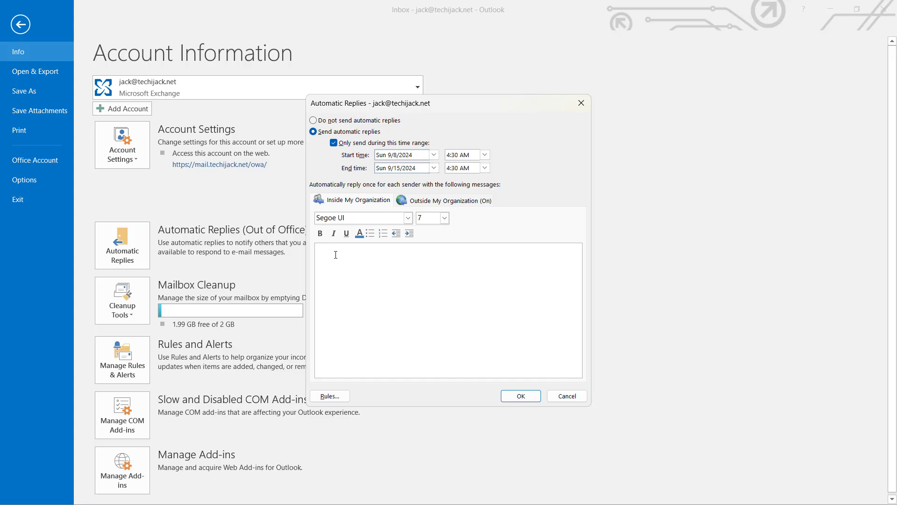
Enter the internal reply 'I am out of the office right now. Will Respond you soon once back in office.'
{"action": "type", "text": "I am out of the office right now. Will Respond you soon once back in office."}
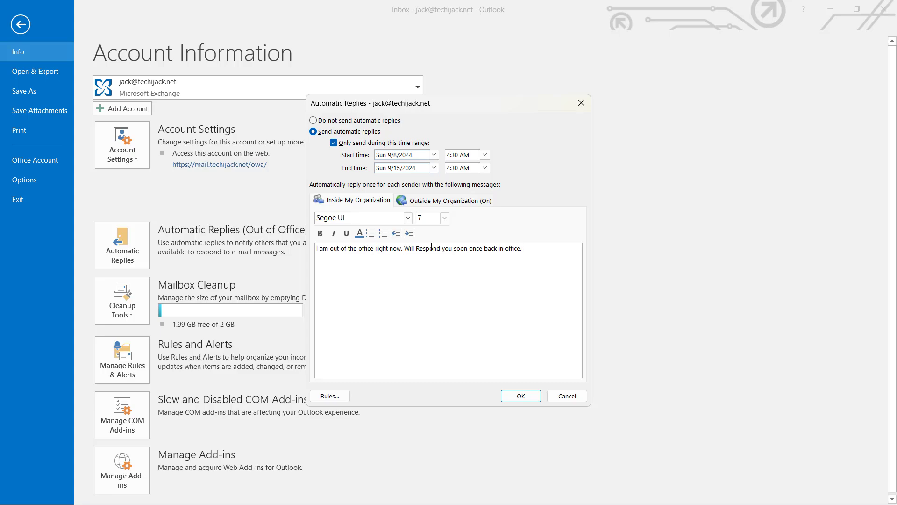
{"action": "left_click", "coordinate": [538, 247]}
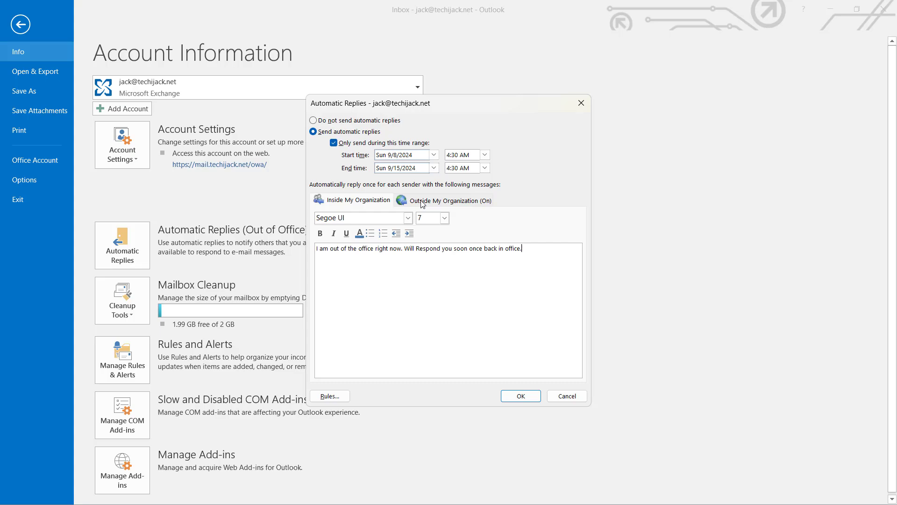
{"action": "left_click", "coordinate": [451, 201]}
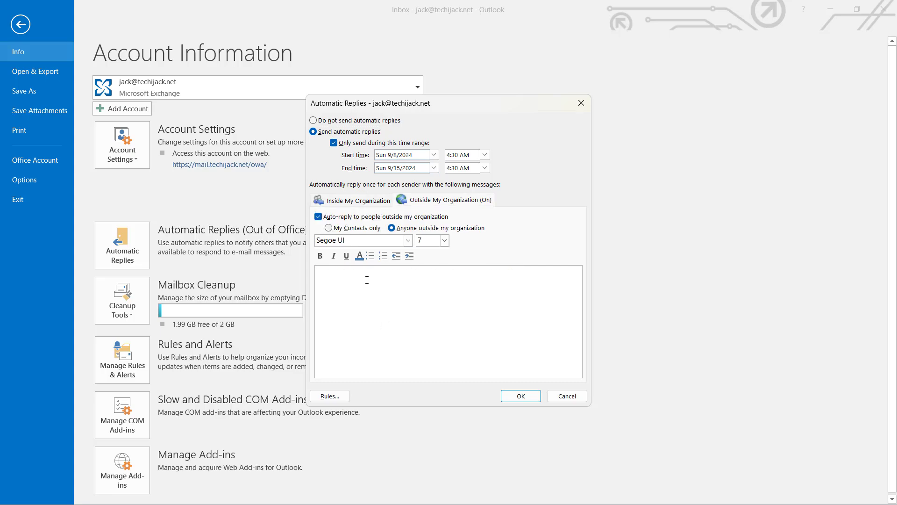
Enter the external reply 'I am on vaccation and will reply soon' for anyone outside
{"action": "type", "text": "I am on vaccation and wi"}
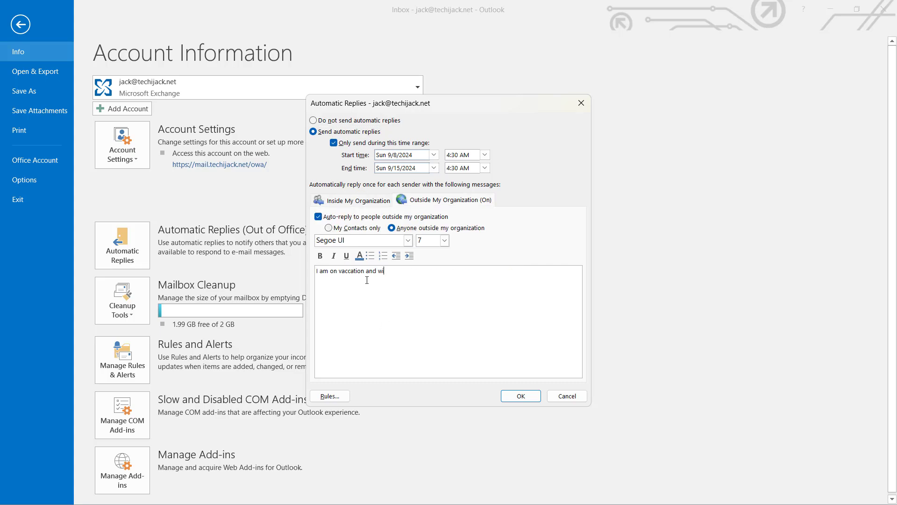
{"action": "type", "text": "ll reply soon"}
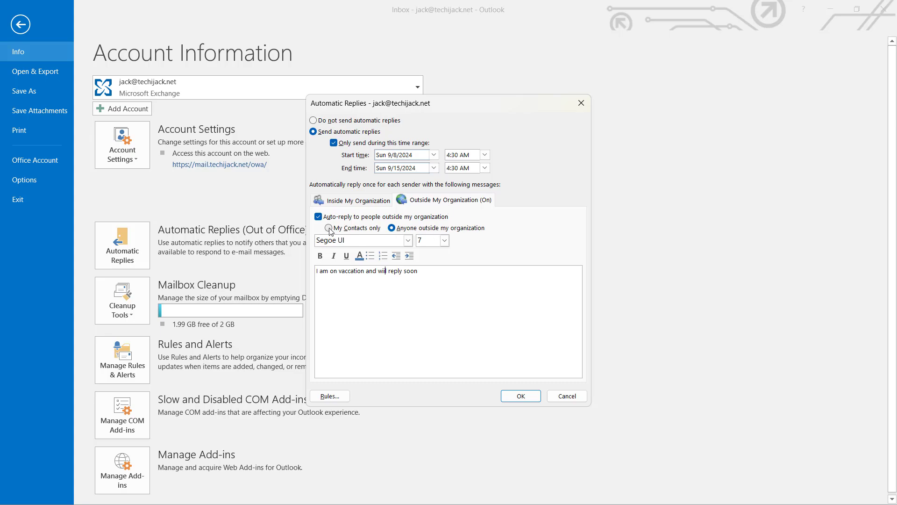
{"action": "left_click", "coordinate": [329, 227]}
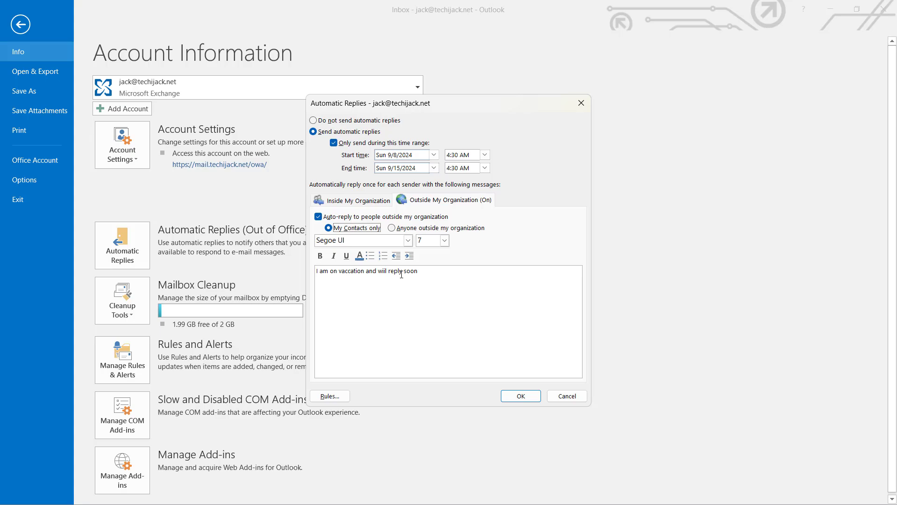
{"action": "mouse_move", "coordinate": [394, 280]}
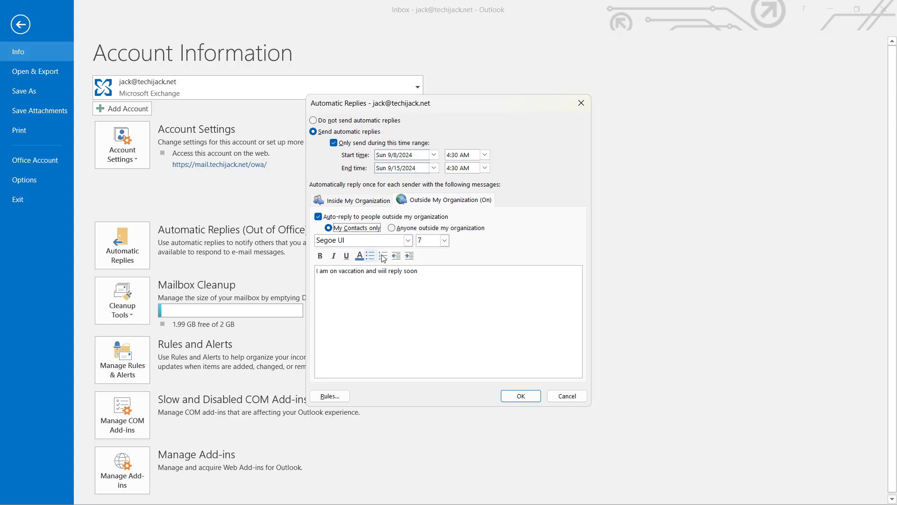
{"action": "left_click", "coordinate": [392, 228]}
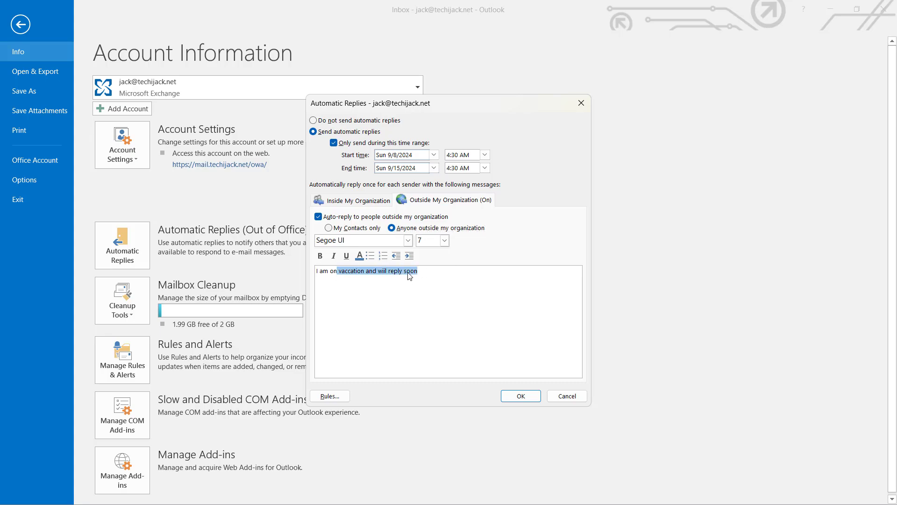
View the automatic reply rules, add the period, and save with OK
{"action": "left_click", "coordinate": [329, 396]}
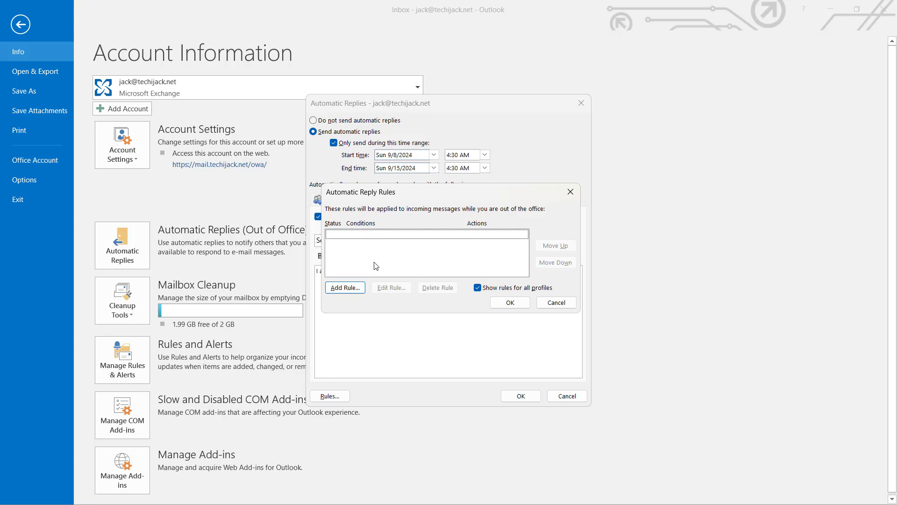
{"action": "mouse_move", "coordinate": [607, 284]}
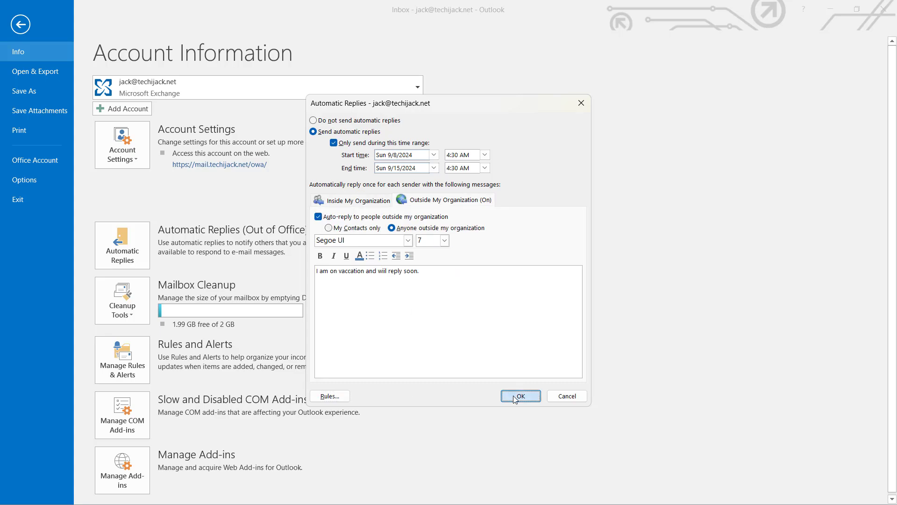
{"action": "left_click", "coordinate": [520, 396]}
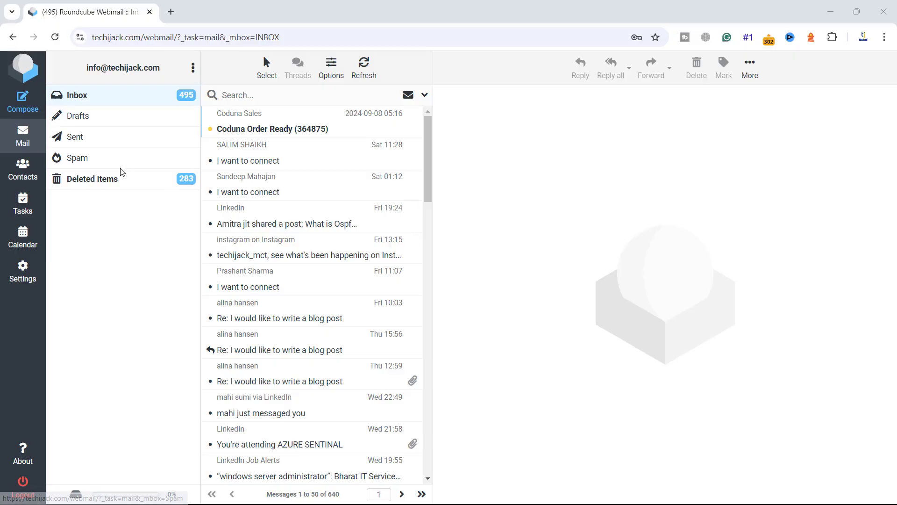
{"action": "mouse_move", "coordinate": [129, 162]}
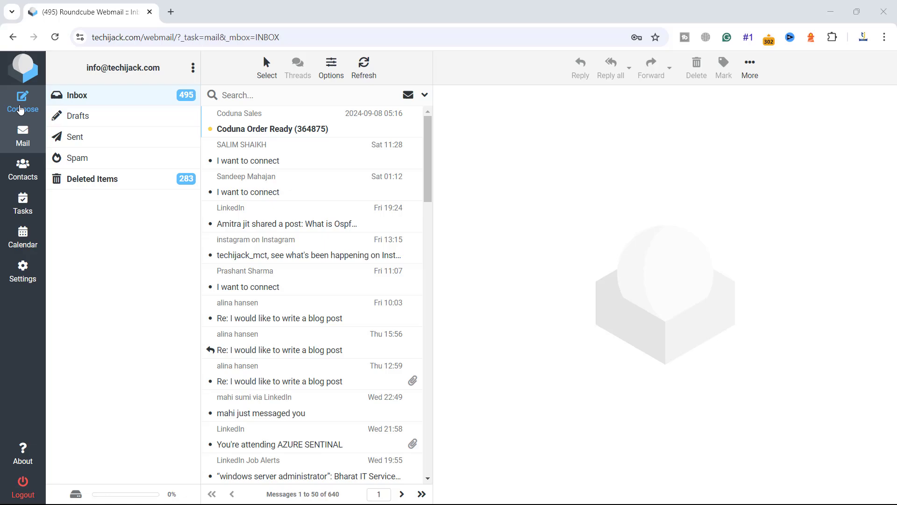
{"action": "left_click", "coordinate": [23, 102]}
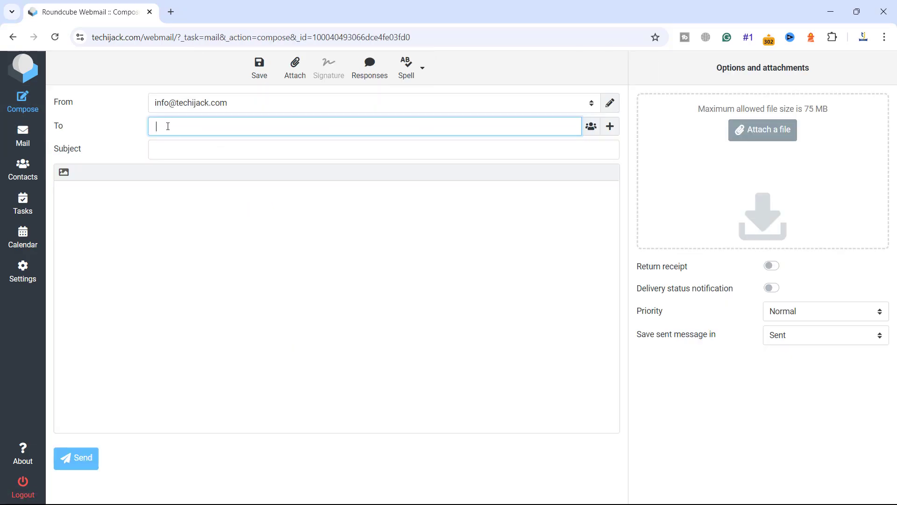
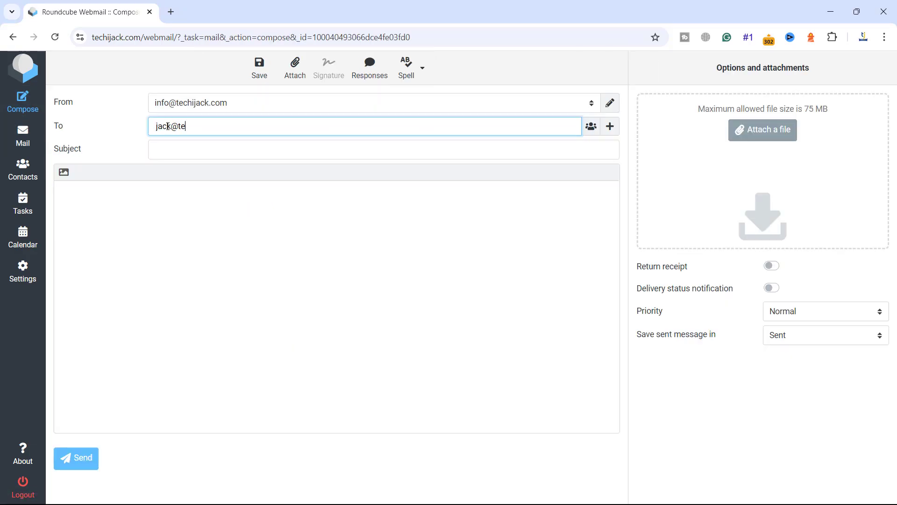
{"action": "type", "text": "hi"}
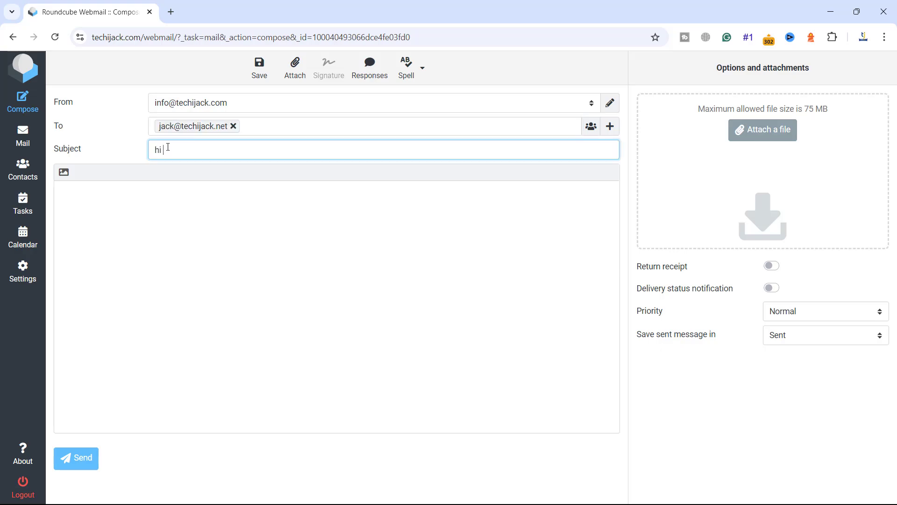
{"action": "type", "text": "how r u"}
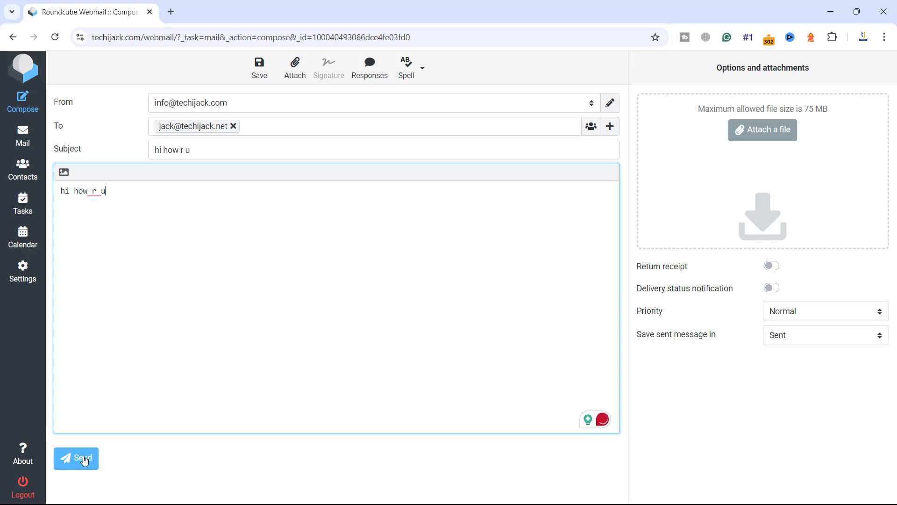
{"action": "left_click", "coordinate": [76, 458]}
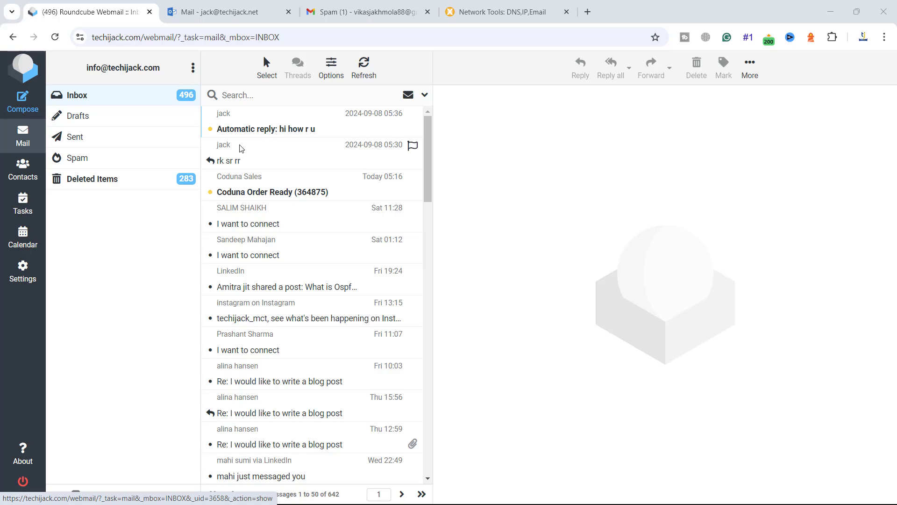
Open the 'Automatic reply: hi how r u' message in the Inbox
{"action": "left_click", "coordinate": [265, 120]}
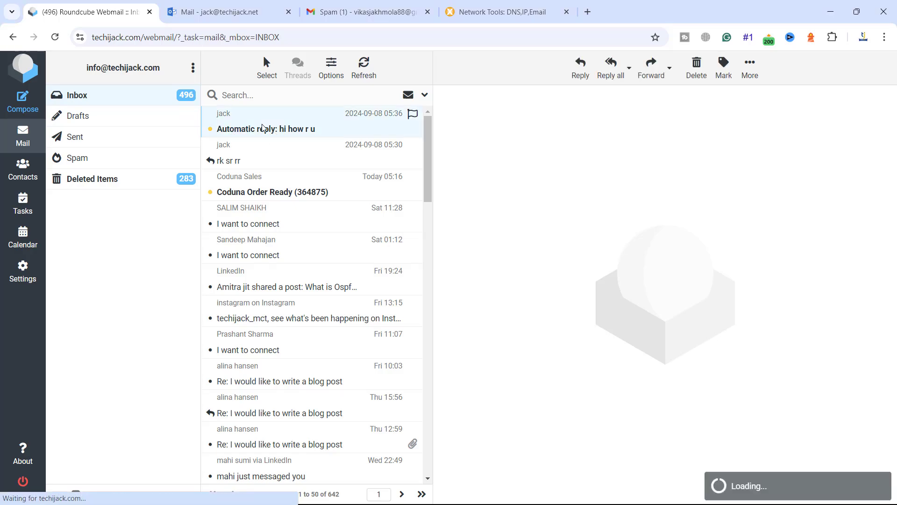
{"action": "left_click", "coordinate": [265, 128]}
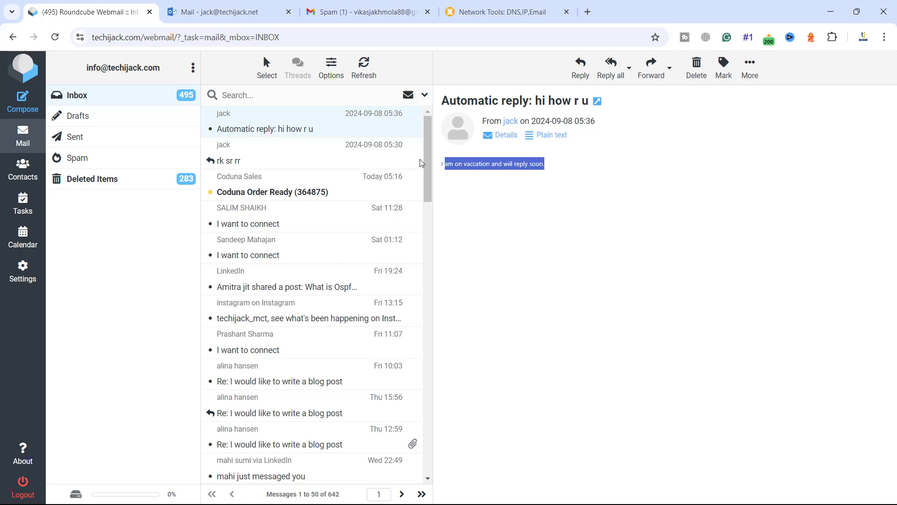
{"action": "mouse_move", "coordinate": [482, 172]}
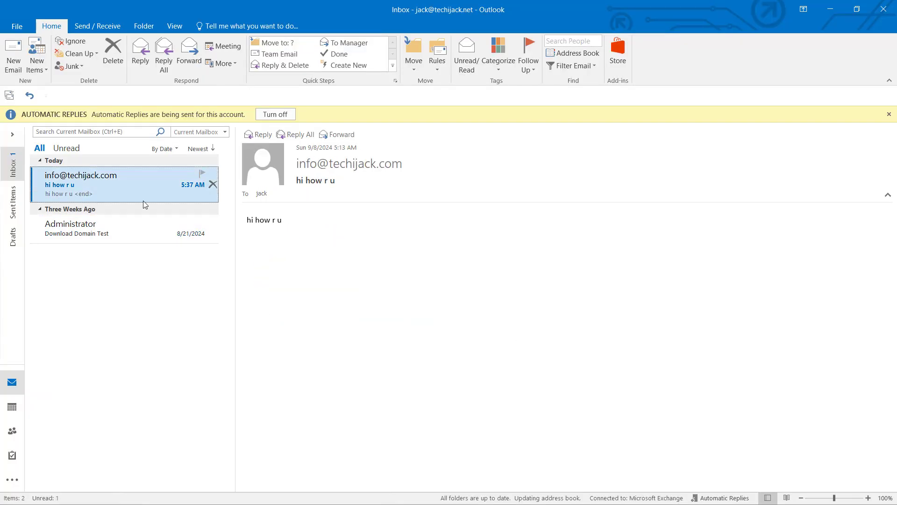
{"action": "mouse_move", "coordinate": [184, 176]}
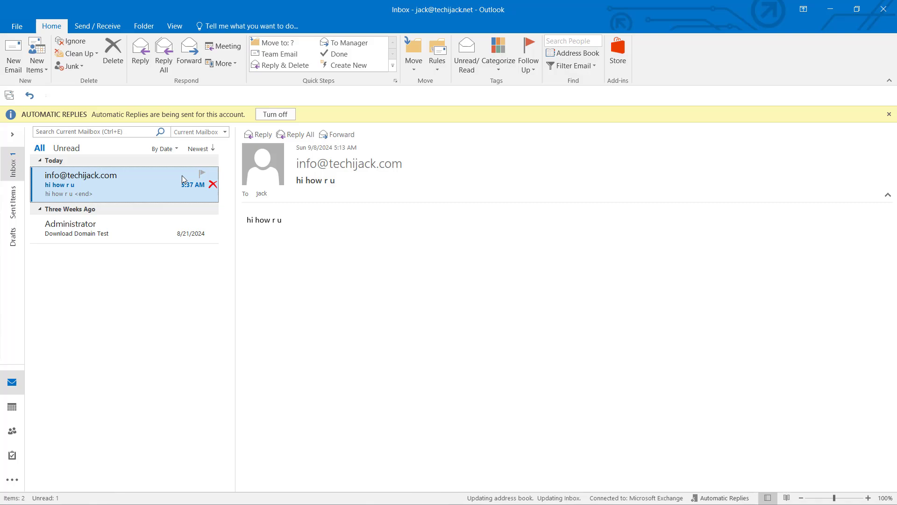
{"action": "mouse_move", "coordinate": [131, 123]}
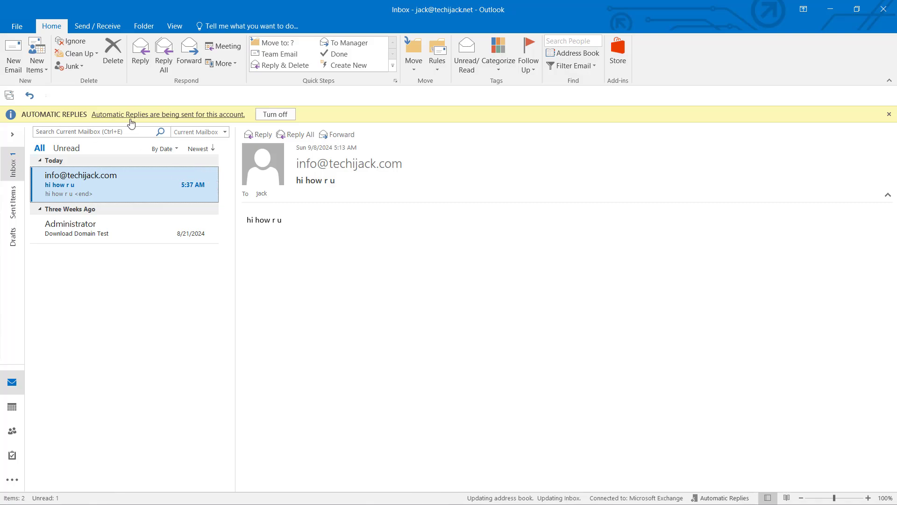
{"action": "mouse_move", "coordinate": [200, 122]}
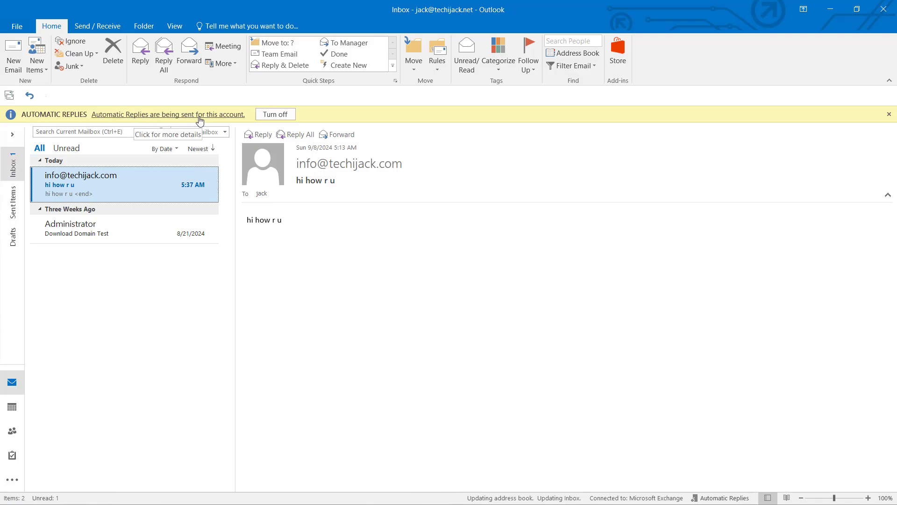
{"action": "mouse_move", "coordinate": [244, 200]}
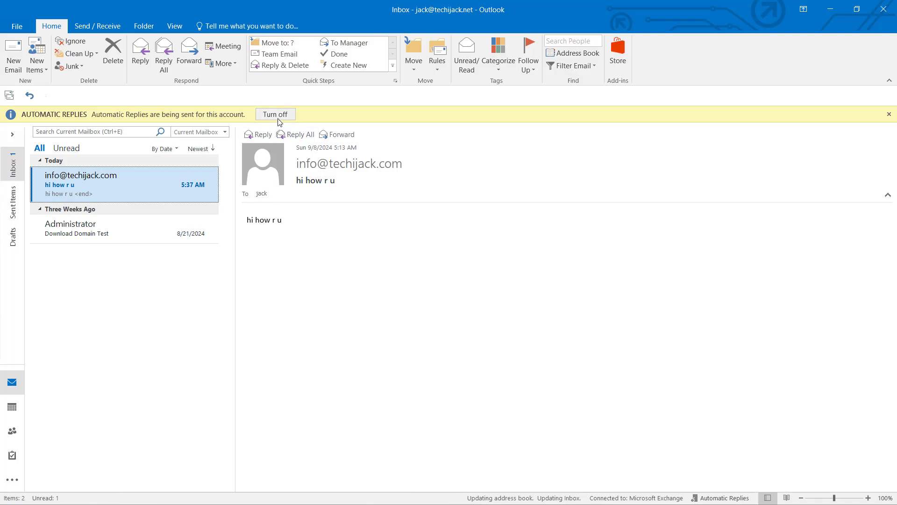
{"action": "mouse_move", "coordinate": [393, 237]}
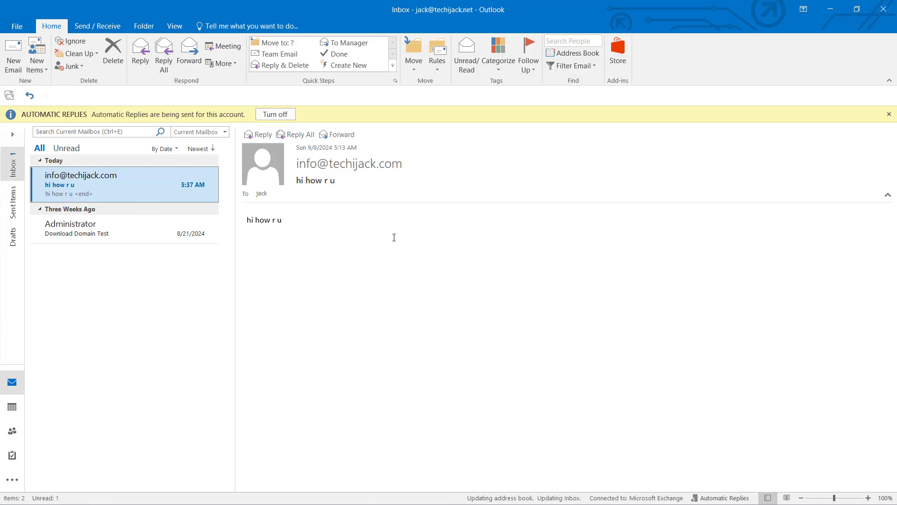